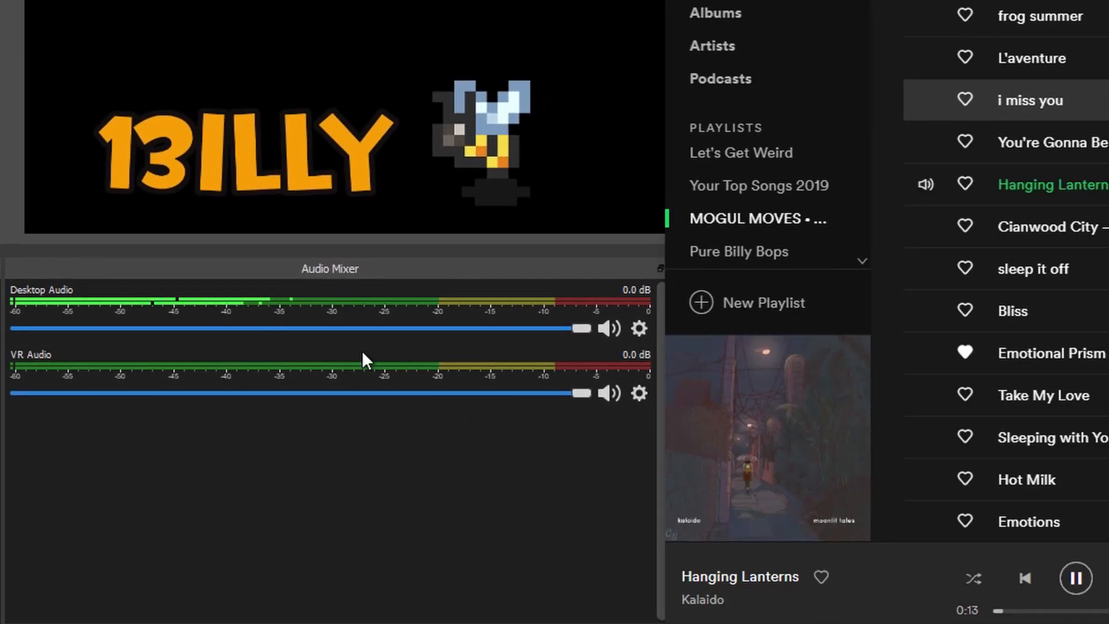
mouse_move(78, 436)
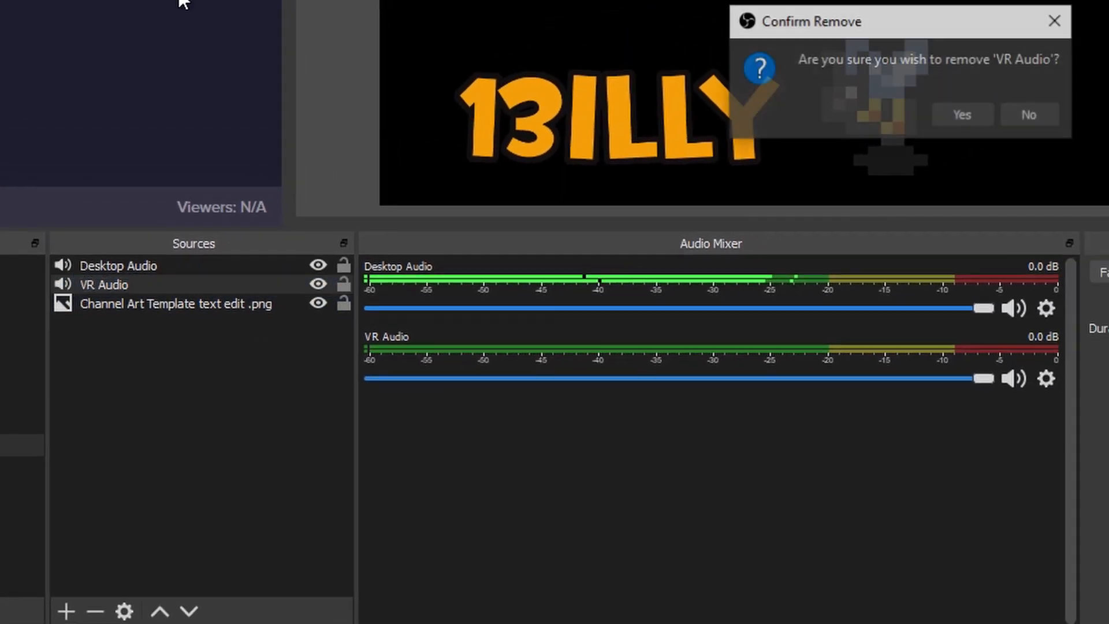
Confirm removal of the VR Audio source and select the Desktop Audio source.
click(961, 114)
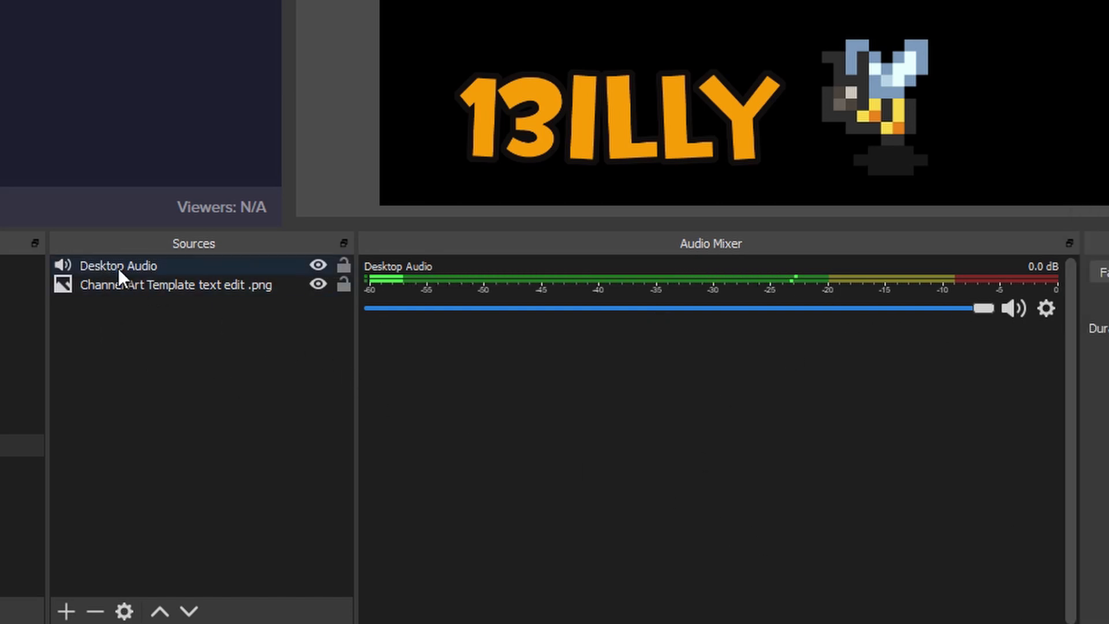
click(119, 265)
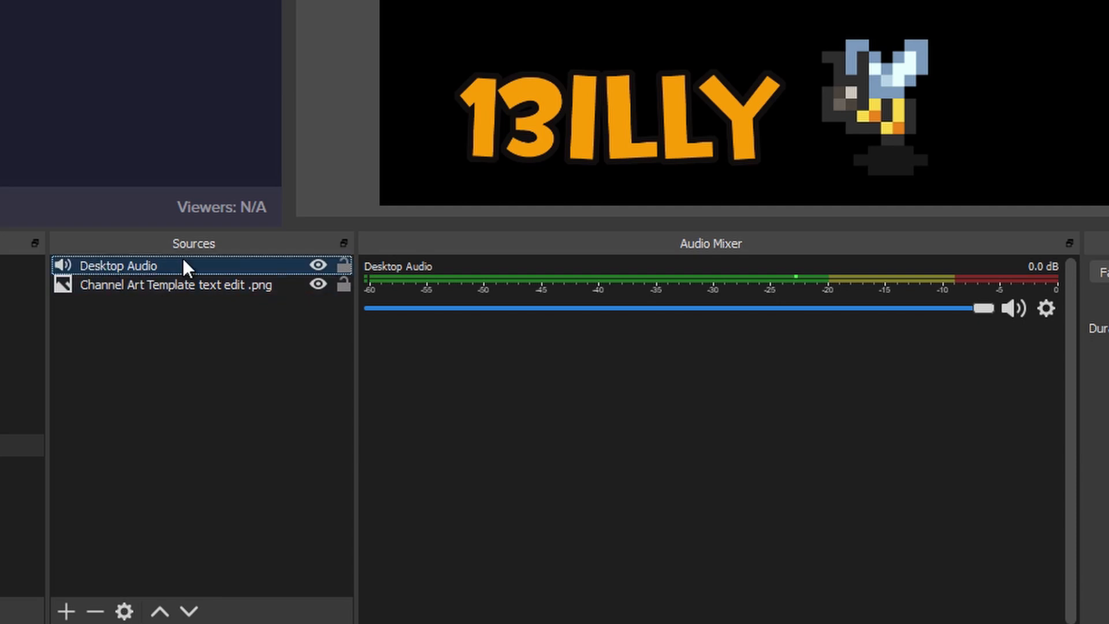
mouse_move(98, 271)
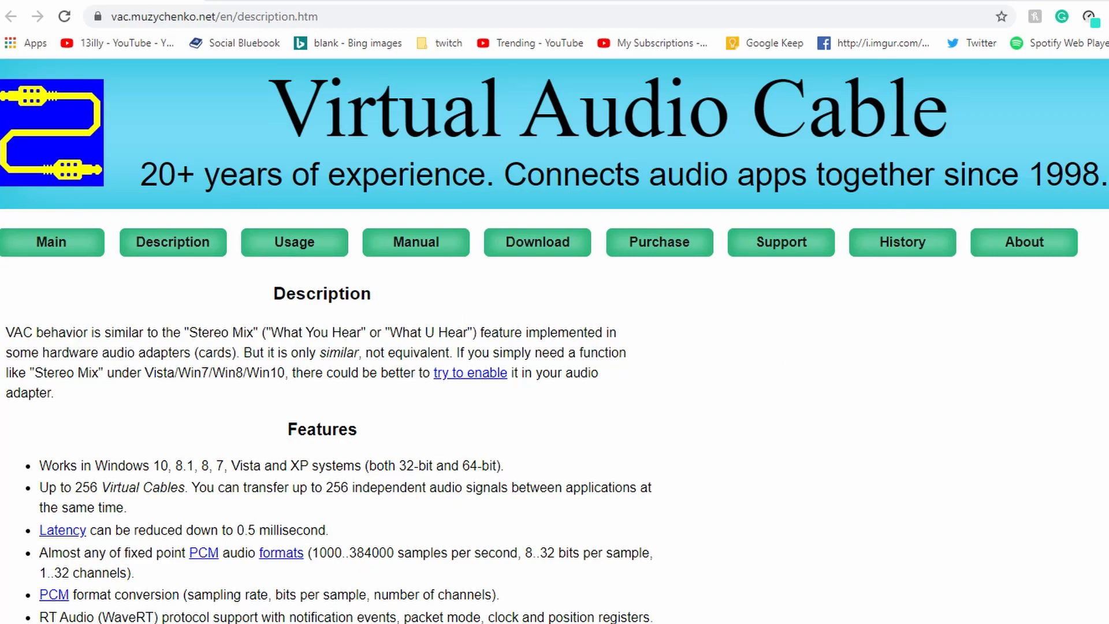
Download the VAC 4.62 trial installer and search Windows for 'vac'.
click(536, 242)
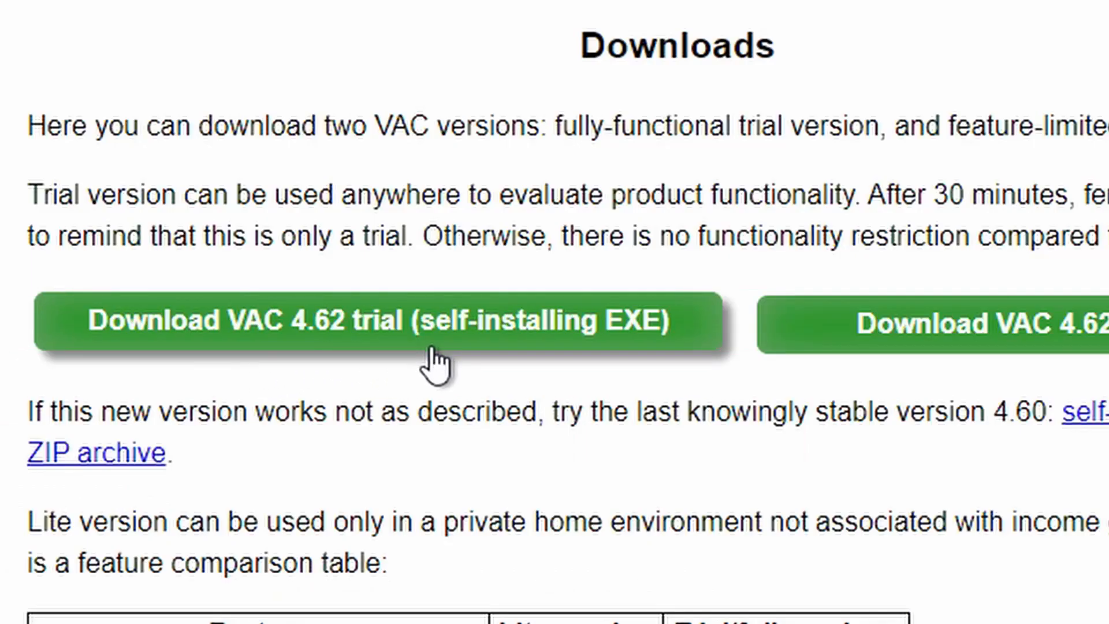
click(379, 321)
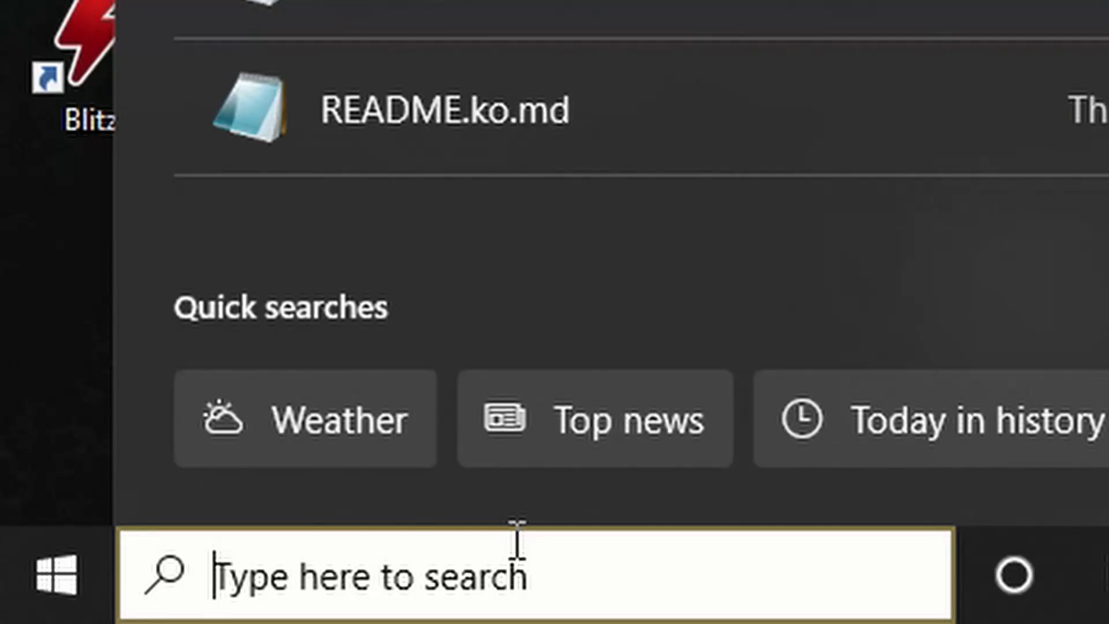
text(vac)
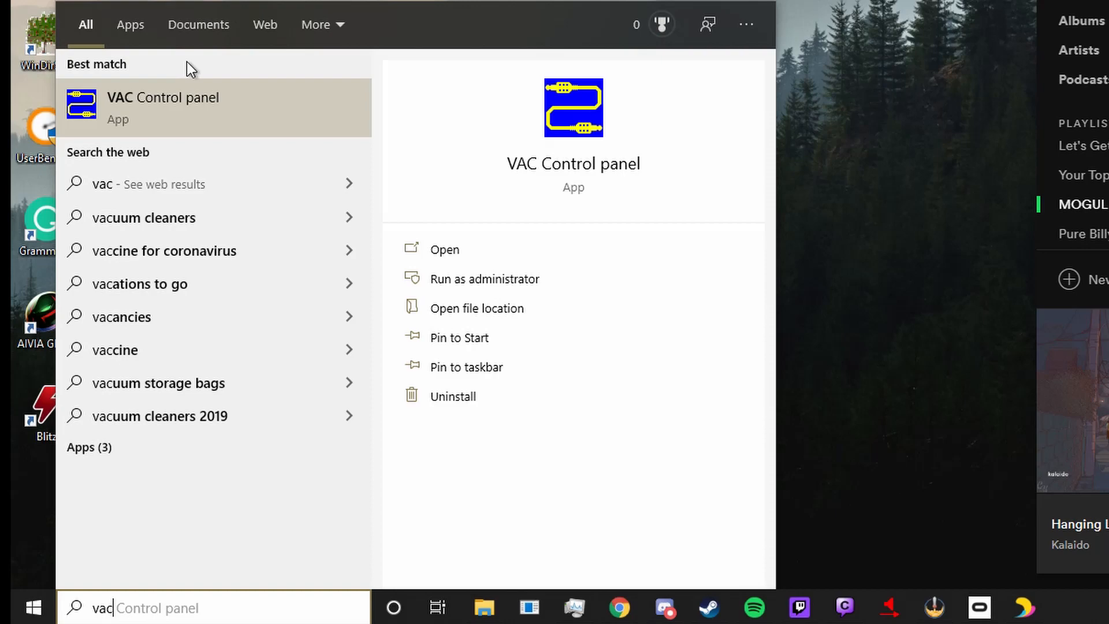
Launch VAC Control panel to view the single cable at 44100 Hz, 24-bit.
click(444, 249)
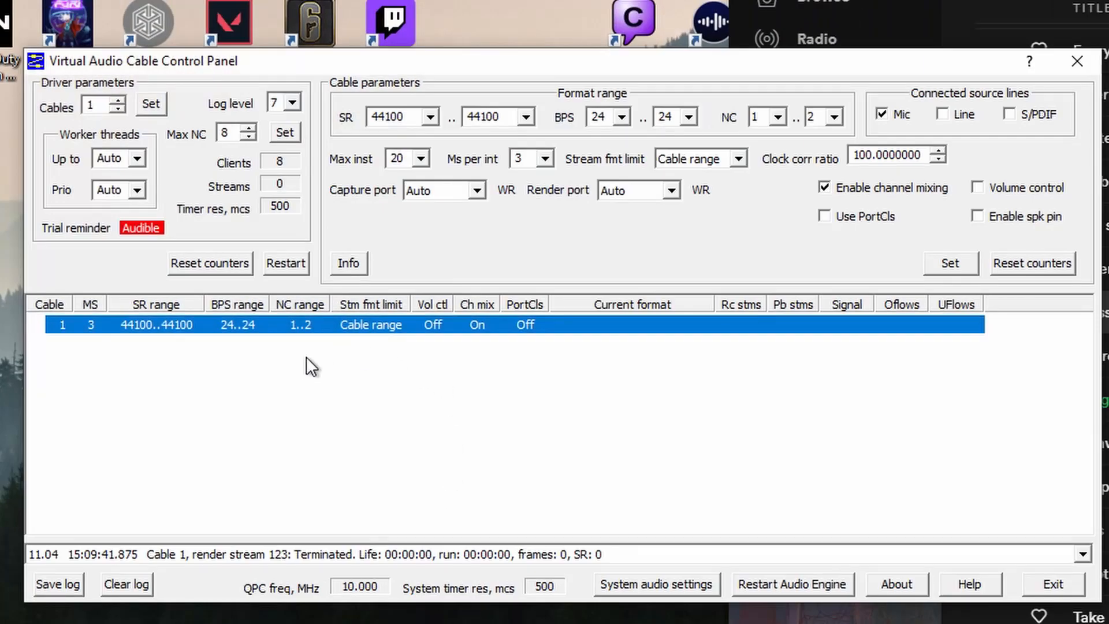
mouse_move(75, 177)
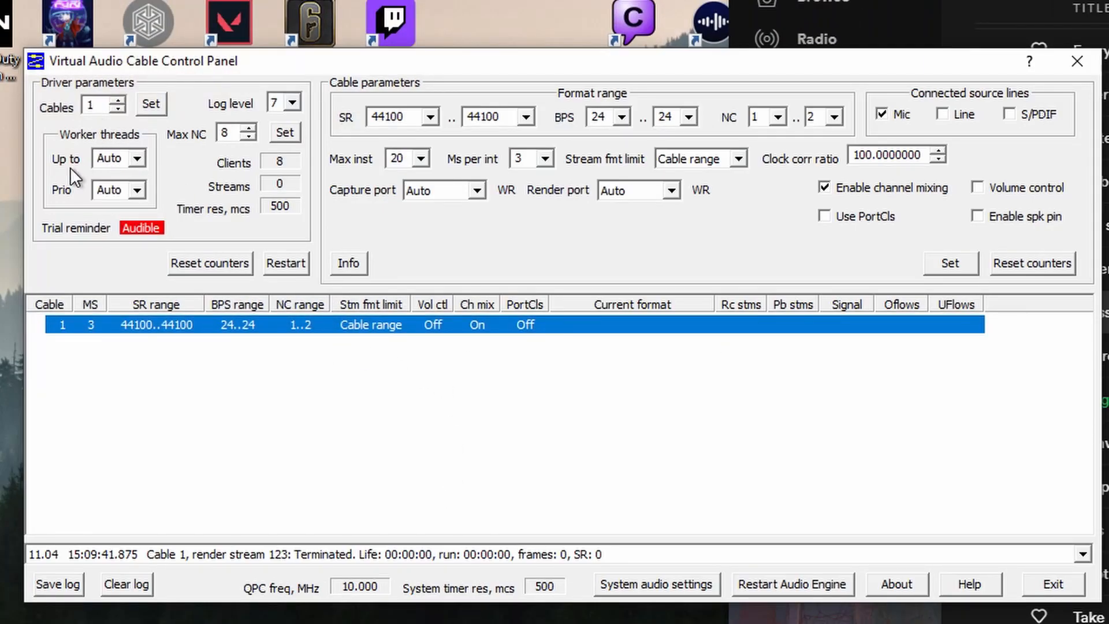
mouse_move(325, 276)
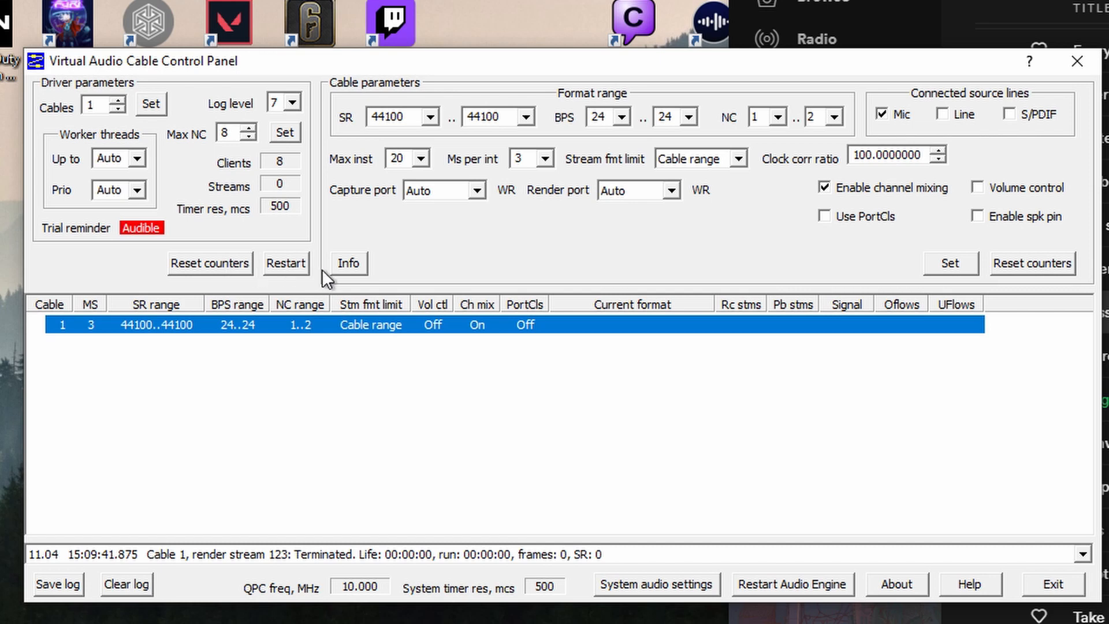
mouse_move(520, 142)
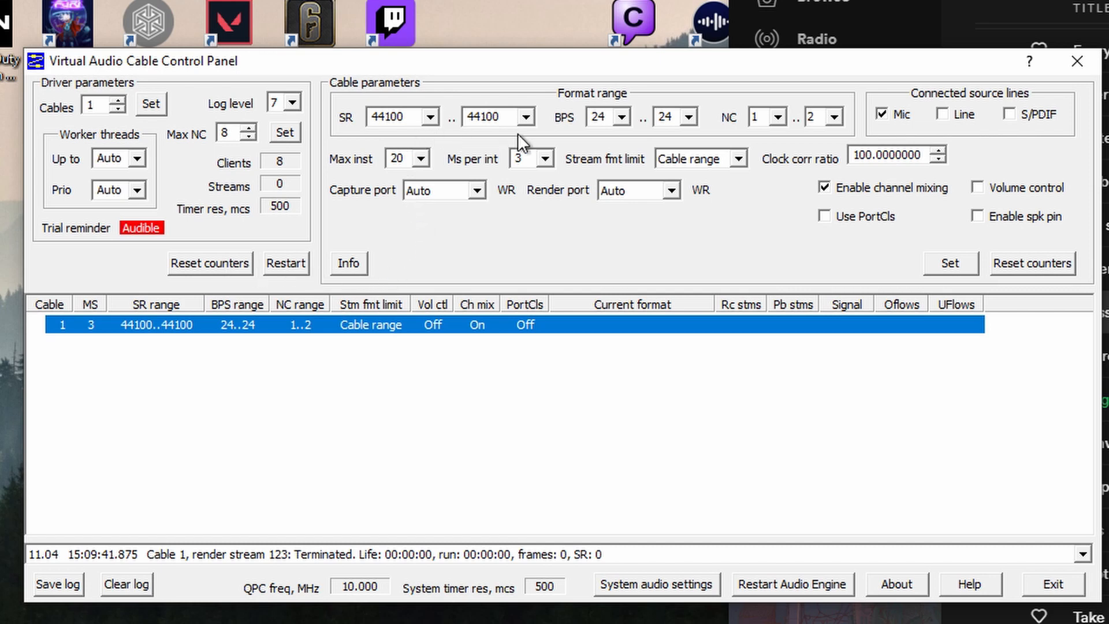
mouse_move(858, 152)
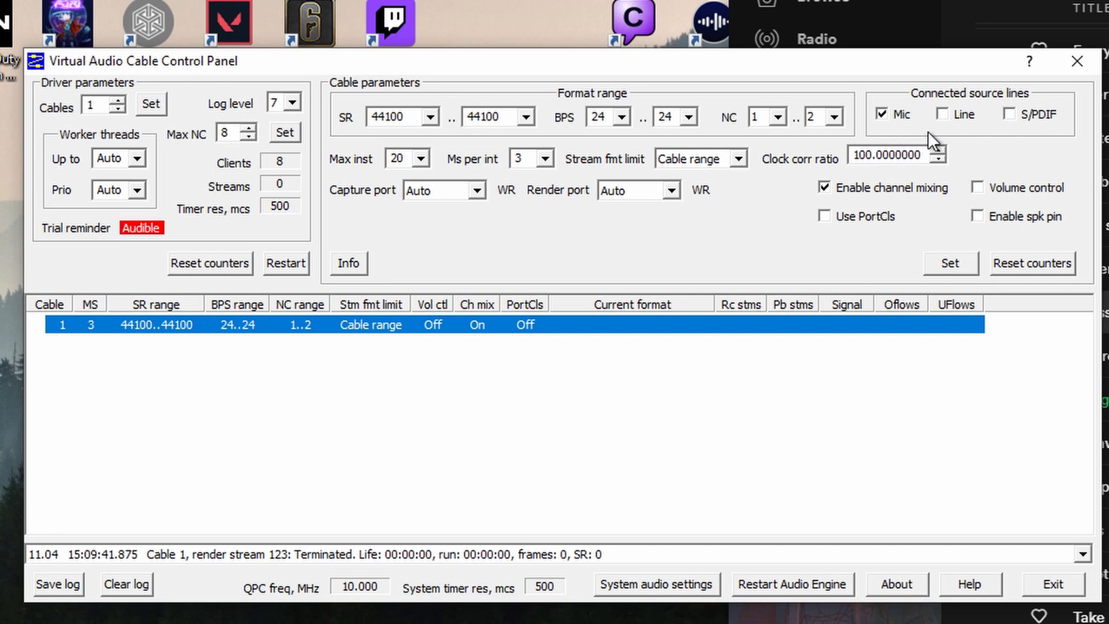
mouse_move(861, 231)
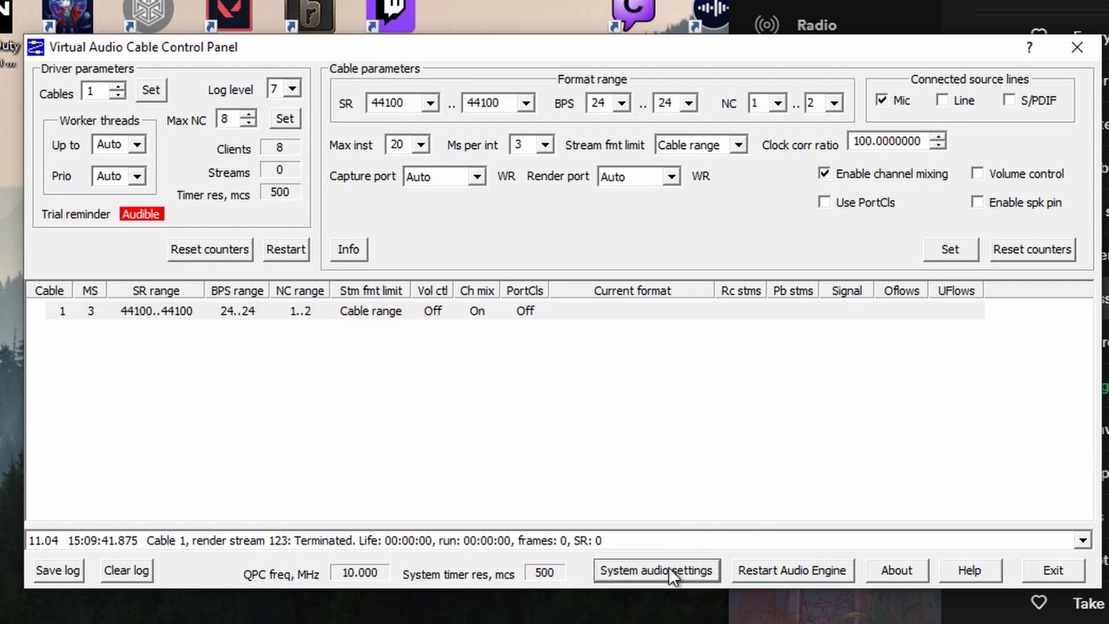
Find Stereo Mix among recording devices, then search Windows for 'audio'.
click(656, 570)
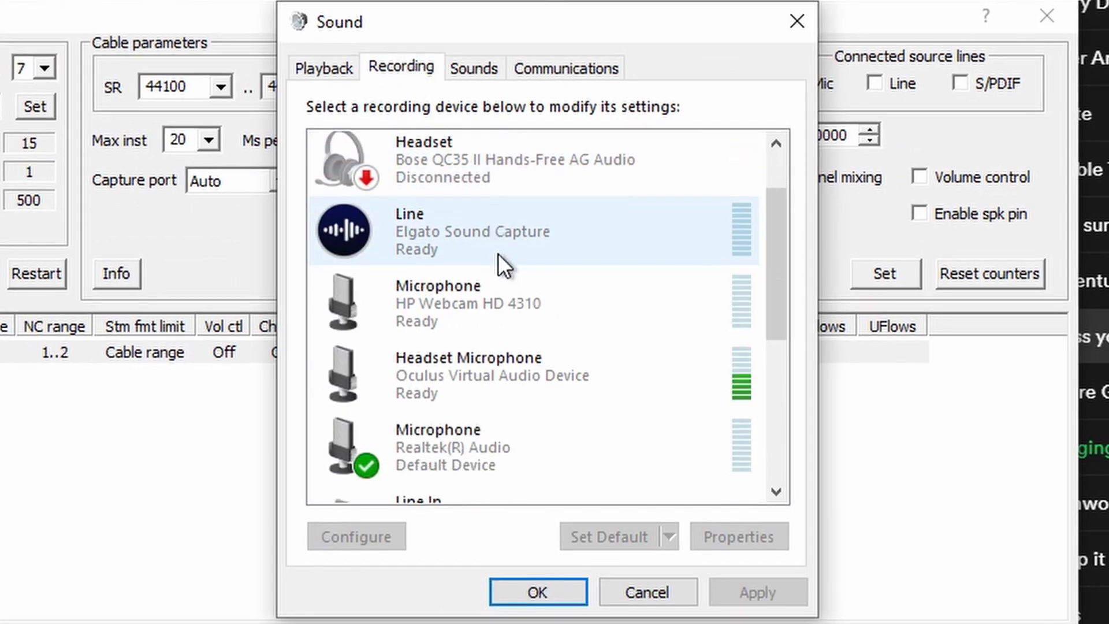
scroll(down, 3)
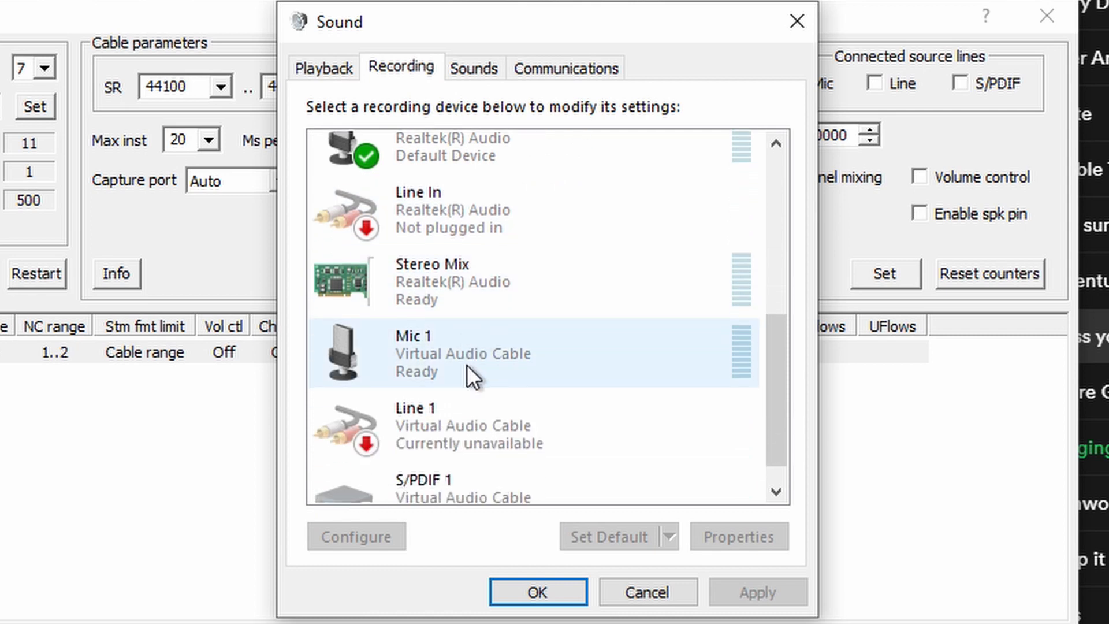
click(460, 282)
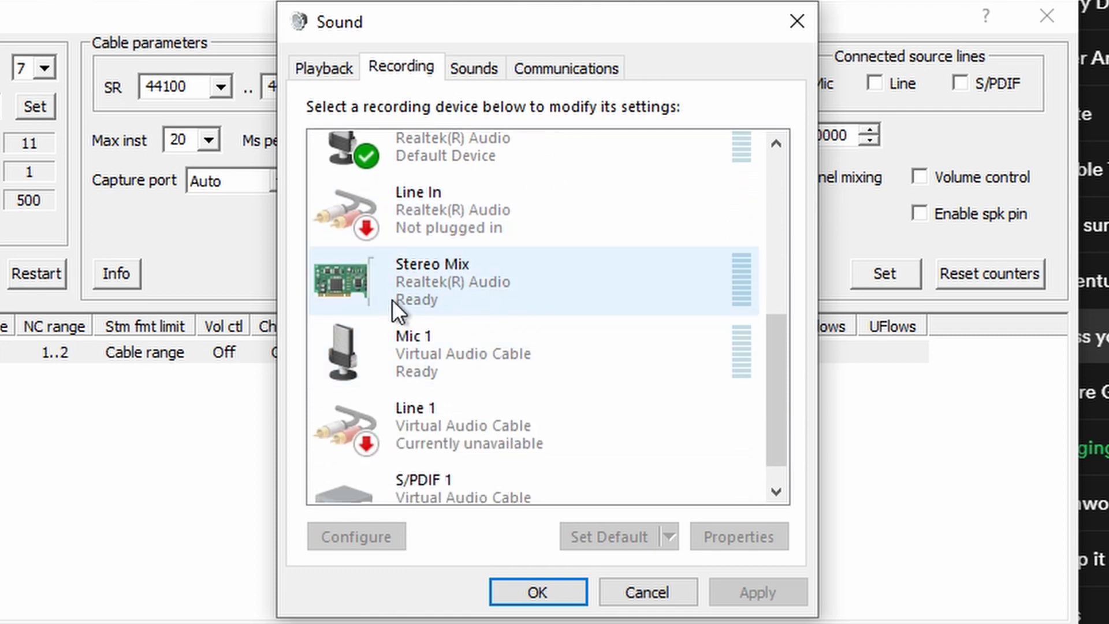
mouse_move(308, 301)
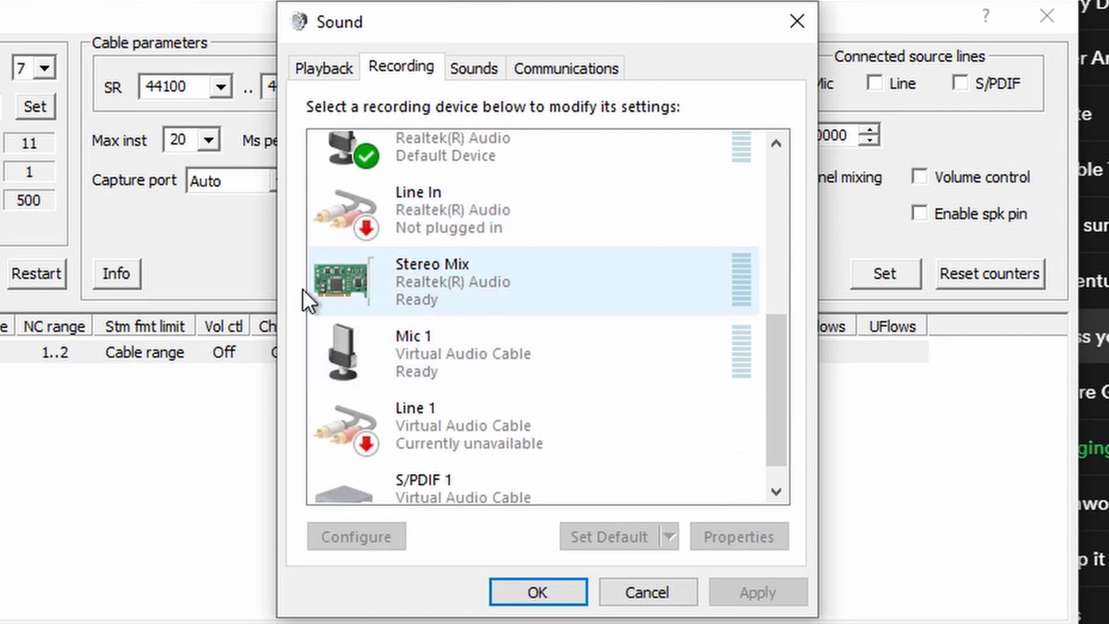
mouse_move(545, 305)
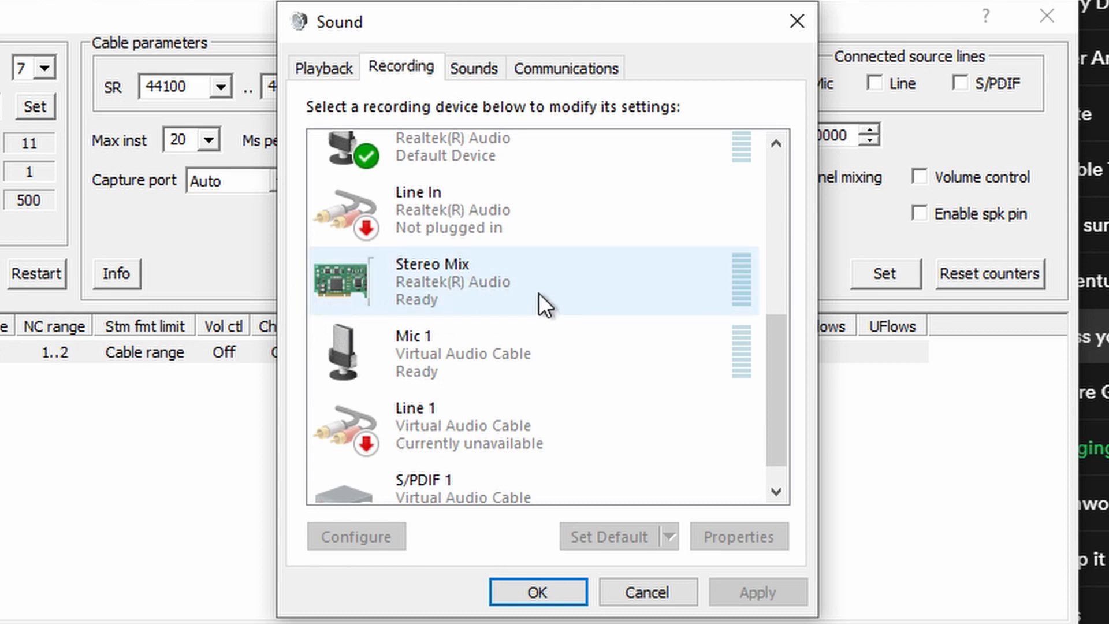
mouse_move(499, 280)
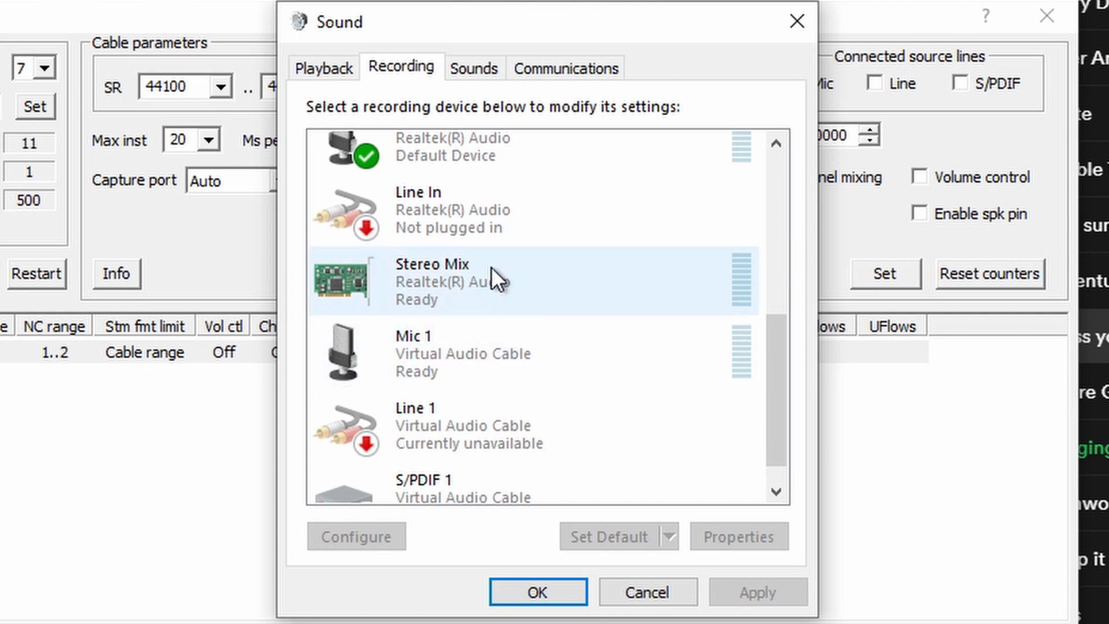
mouse_move(463, 267)
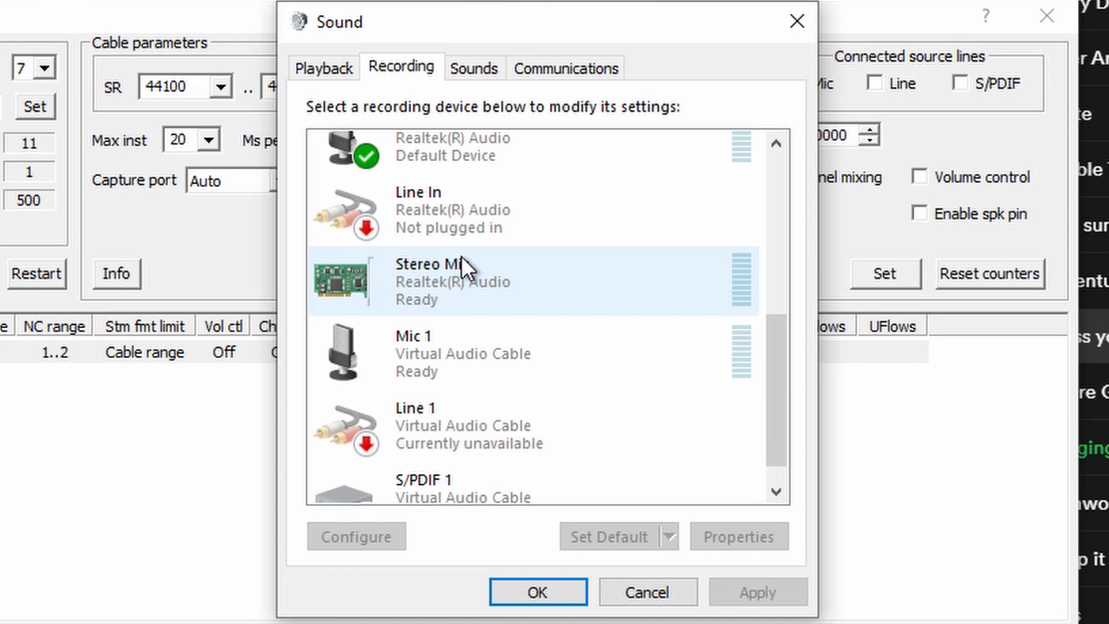
mouse_move(536, 314)
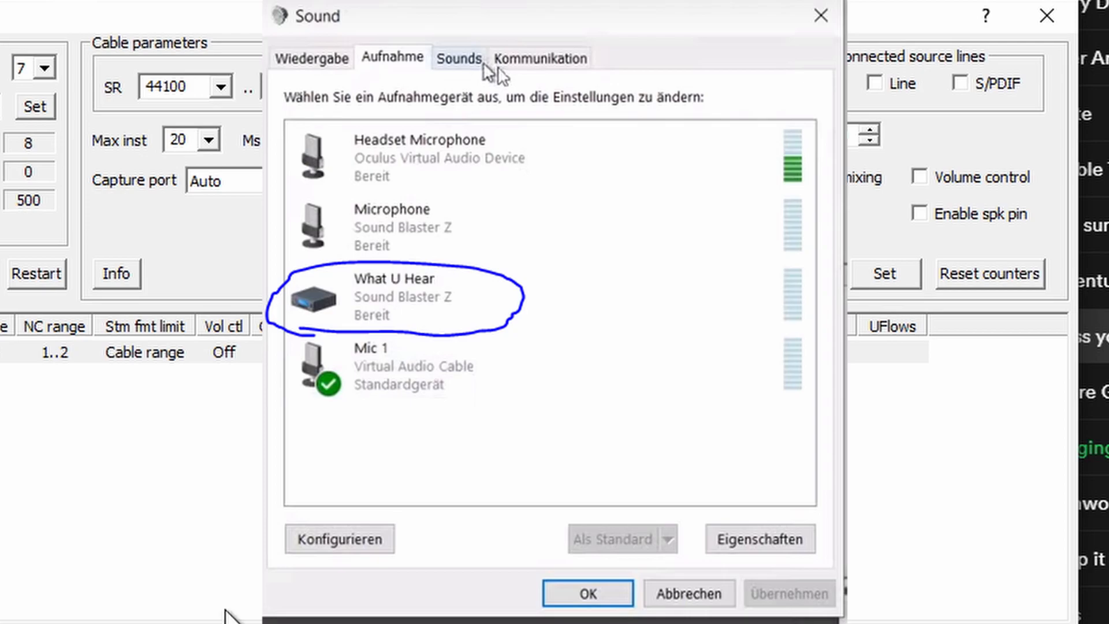
text(audio)
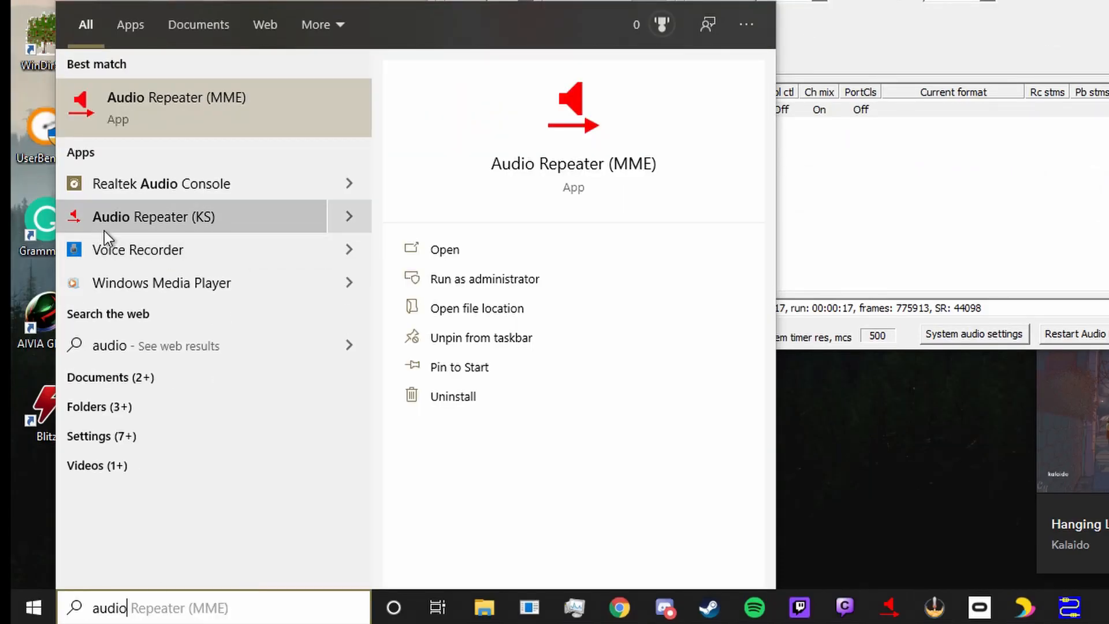
mouse_move(160, 117)
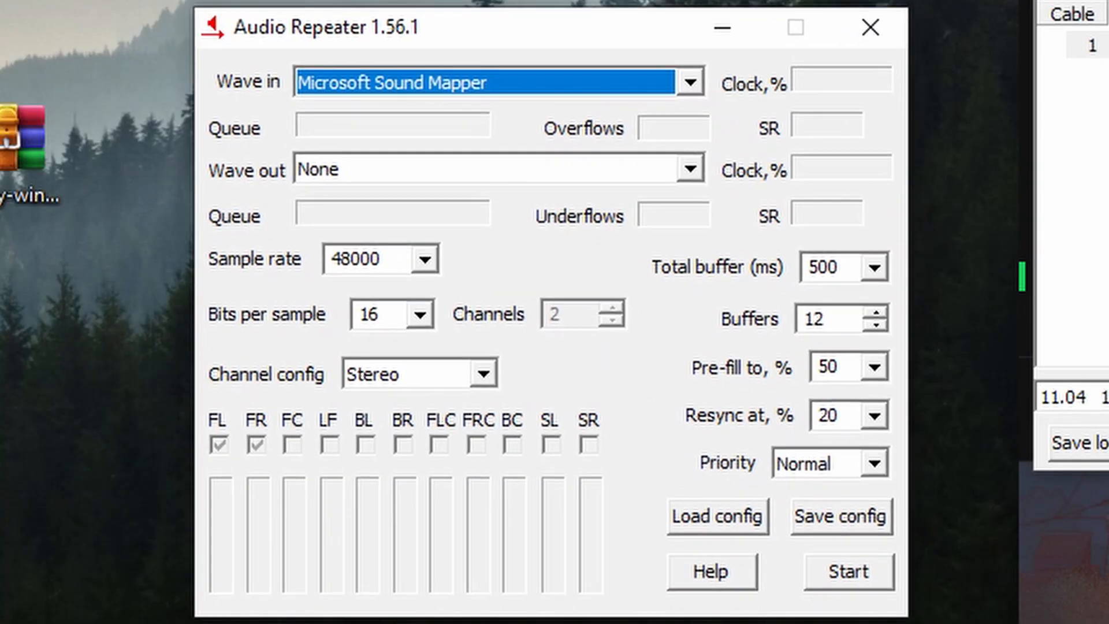
mouse_move(566, 116)
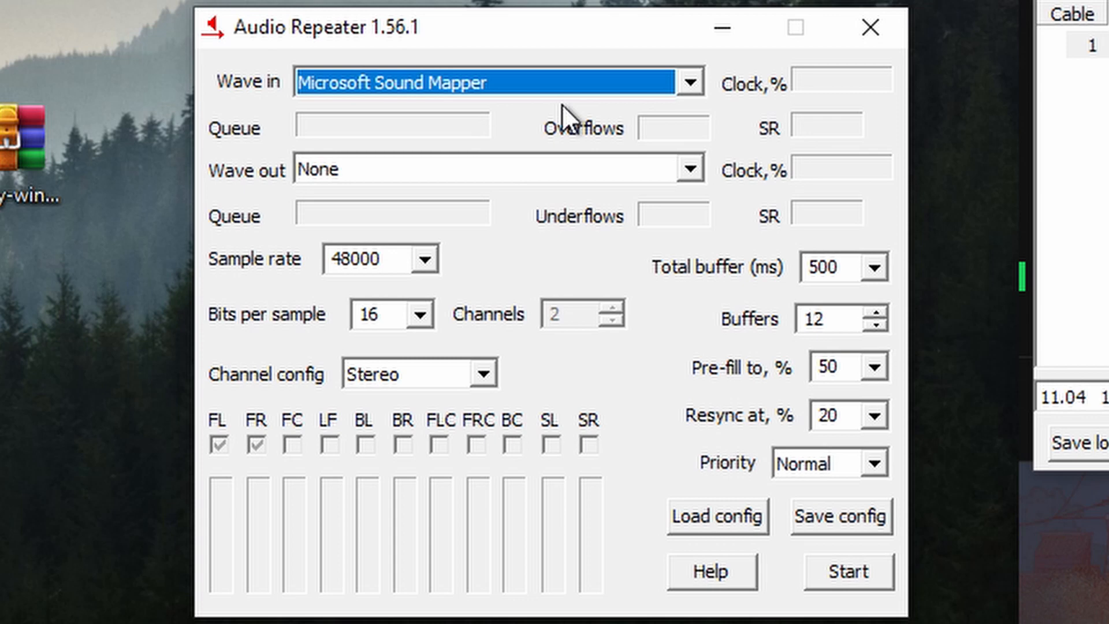
click(716, 515)
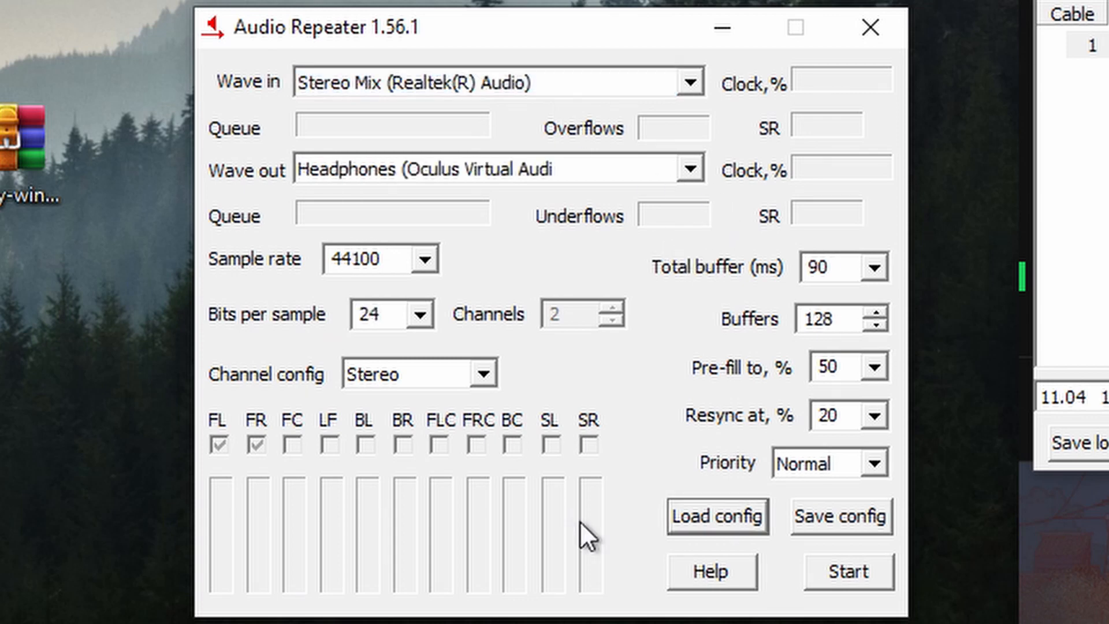
mouse_move(532, 221)
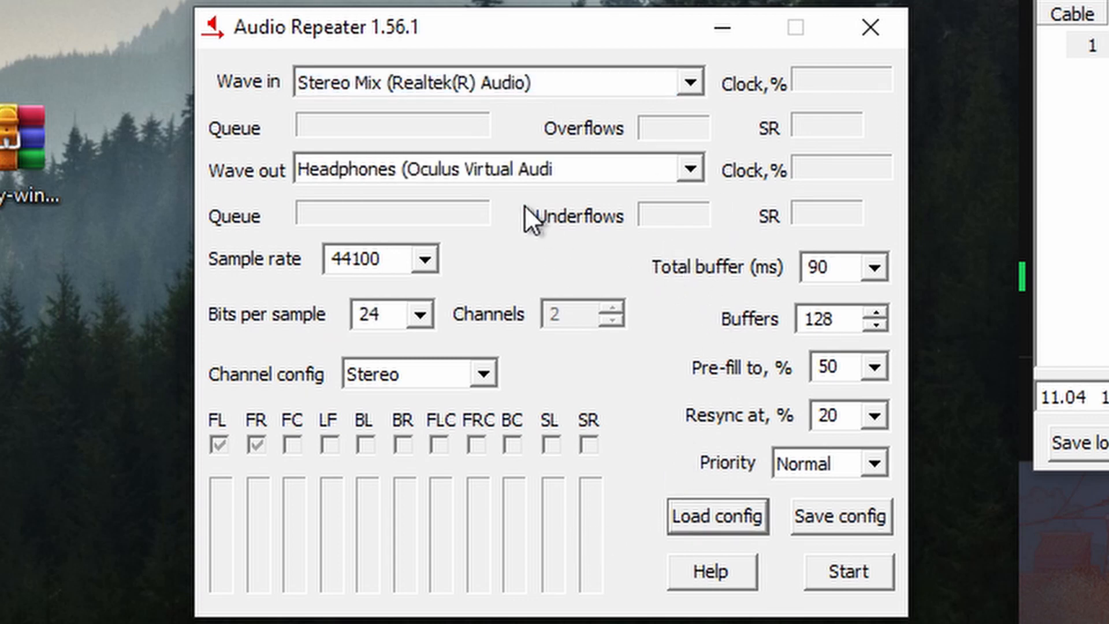
mouse_move(360, 106)
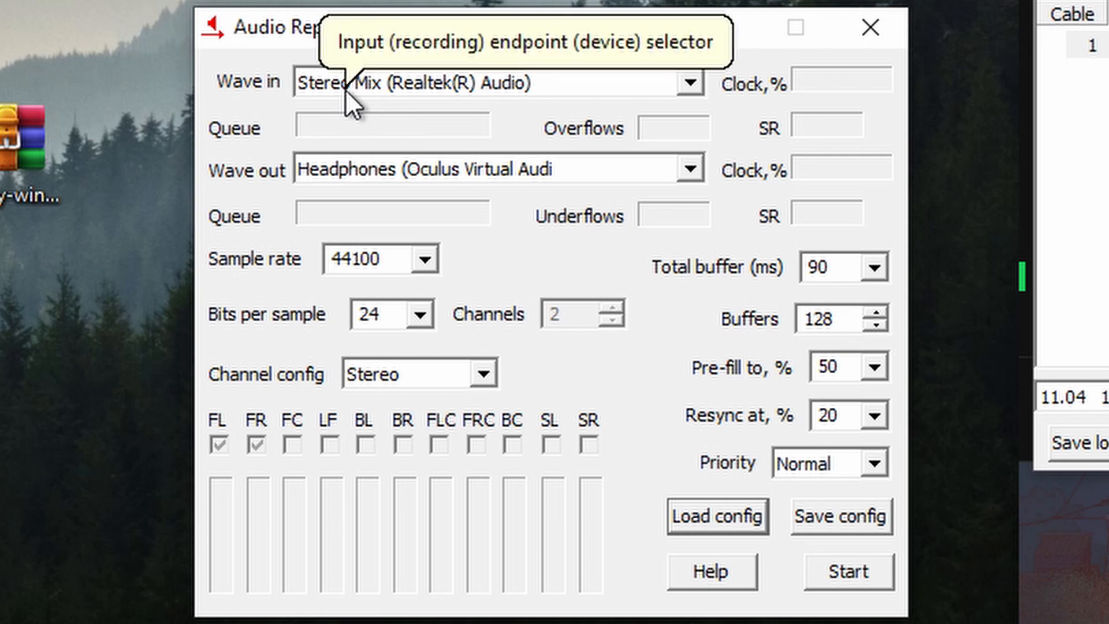
click(688, 82)
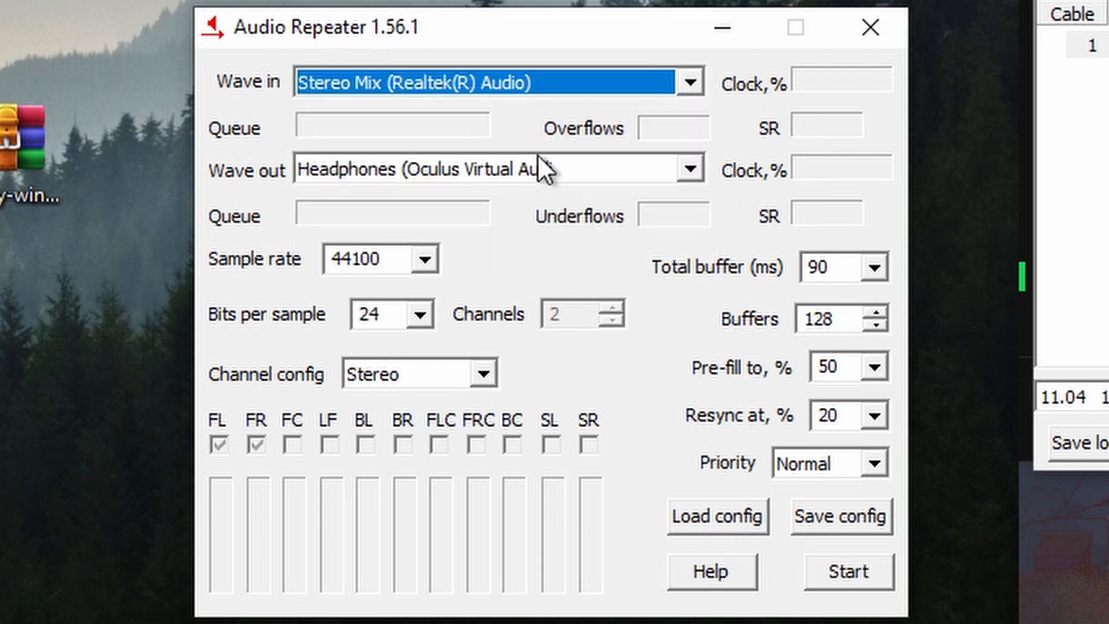
click(687, 168)
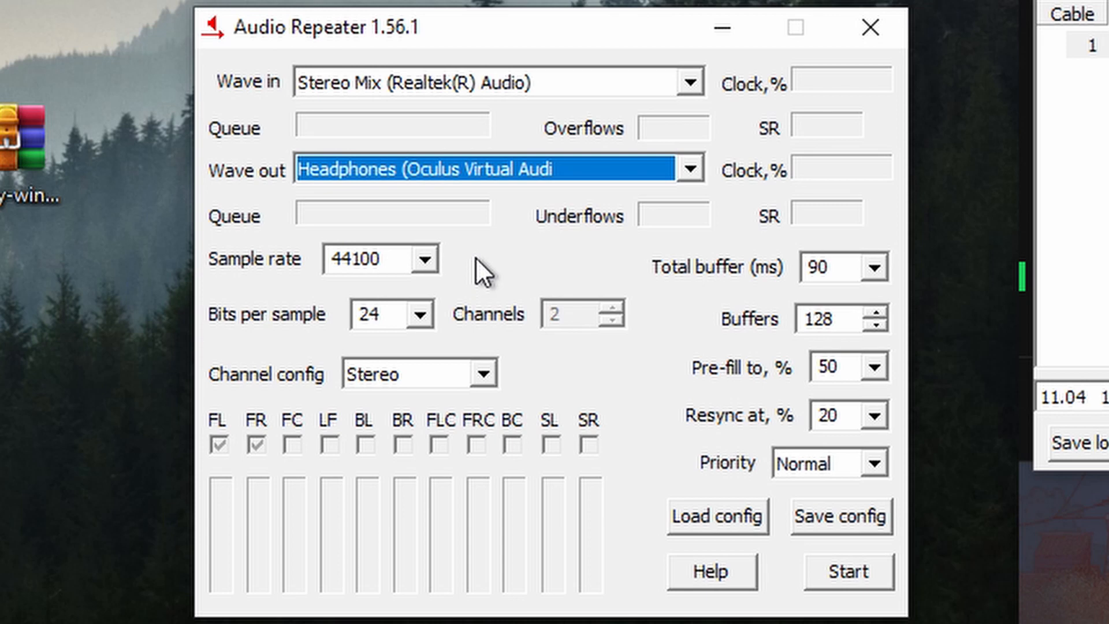
mouse_move(426, 290)
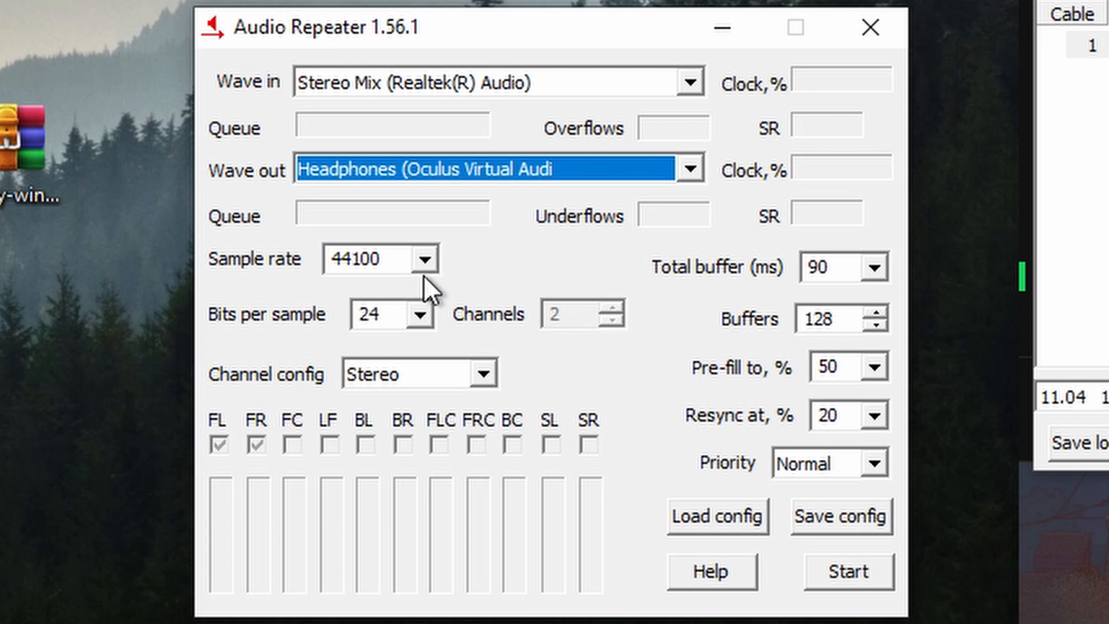
mouse_move(466, 338)
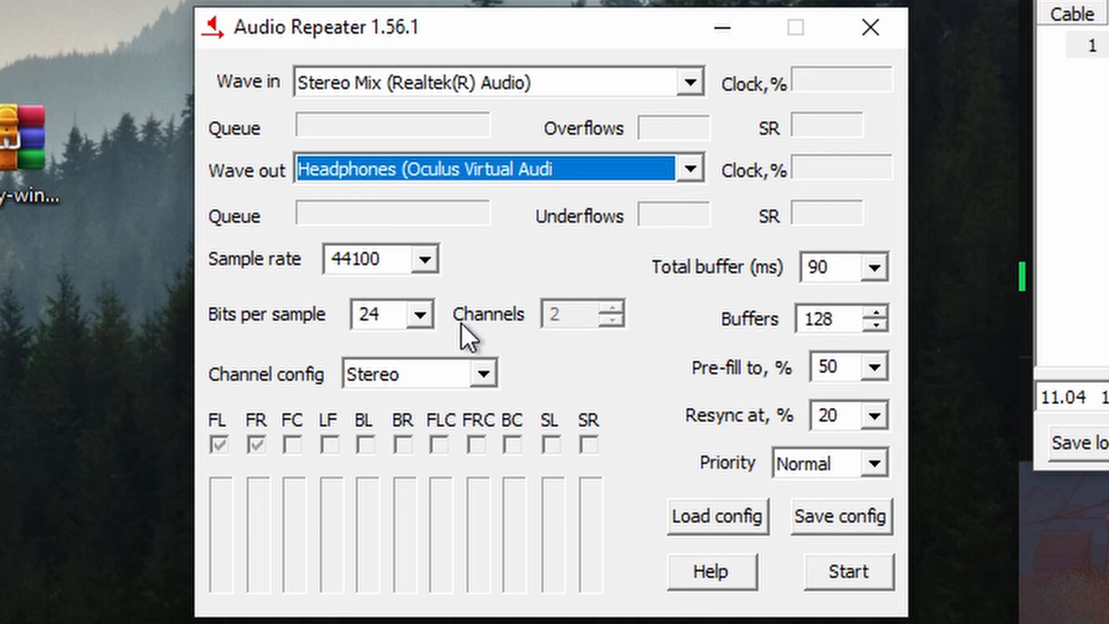
mouse_move(631, 564)
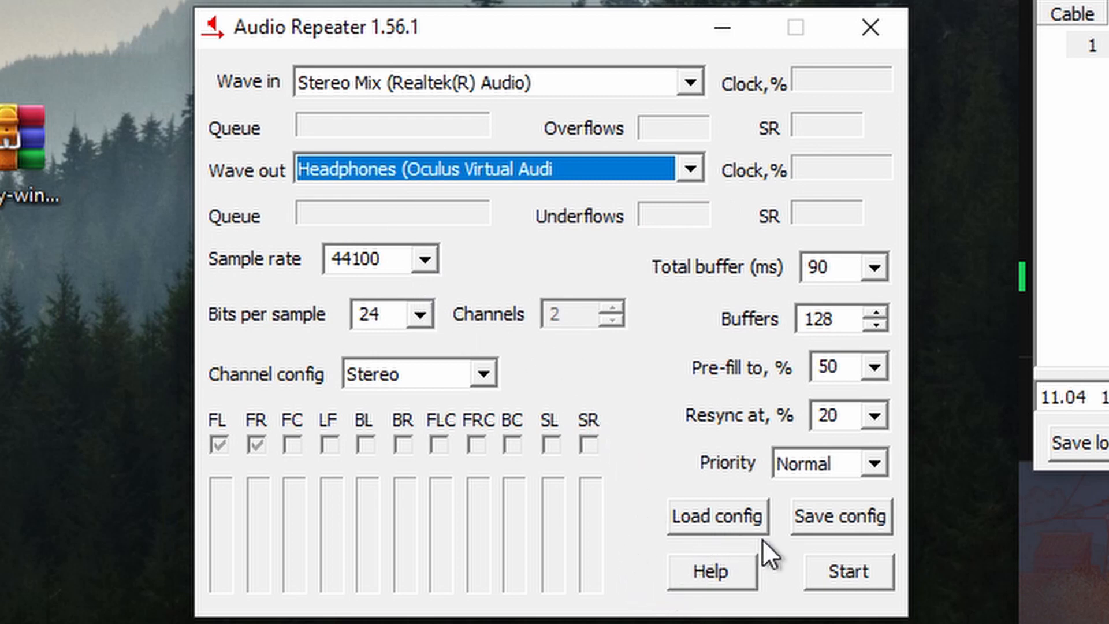
mouse_move(425, 305)
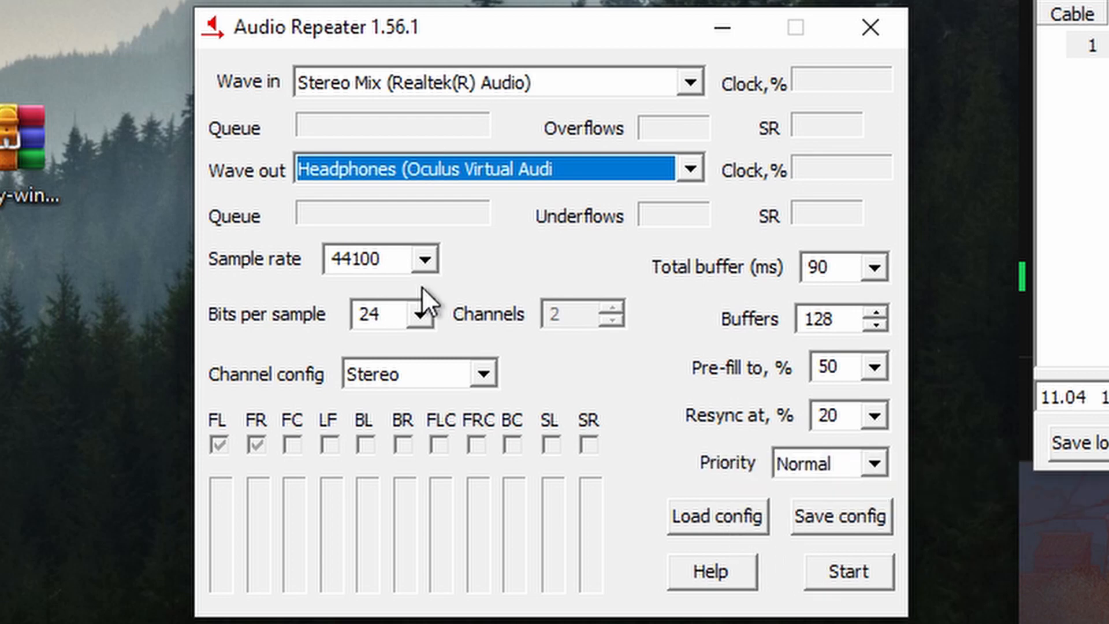
mouse_move(612, 444)
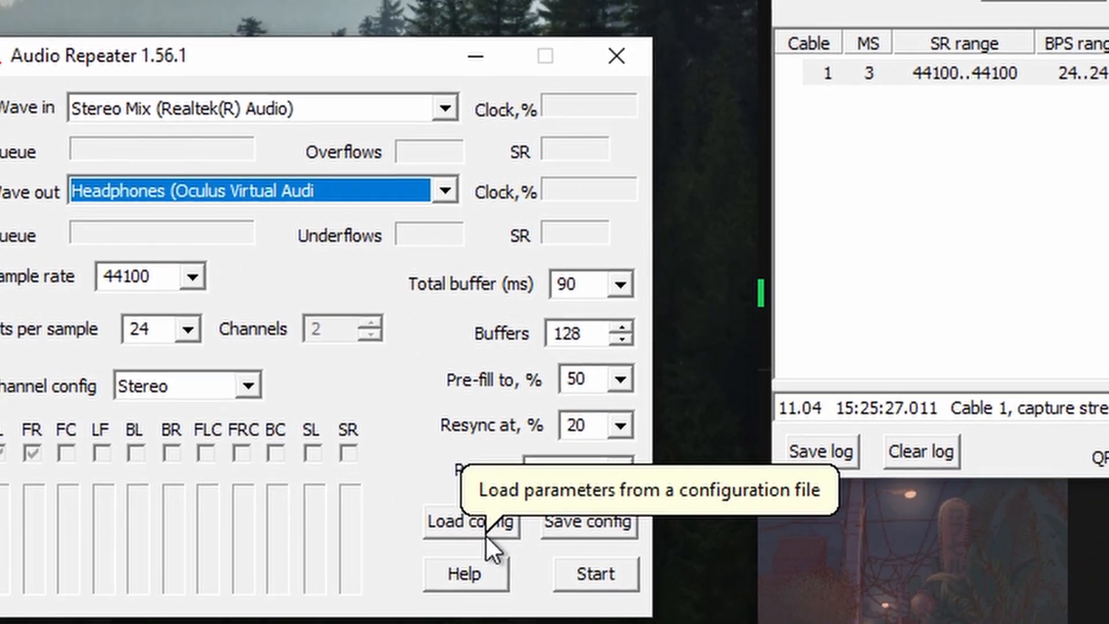
Start and stop the Audio Repeater relay, then save its settings as a configuration file.
click(596, 573)
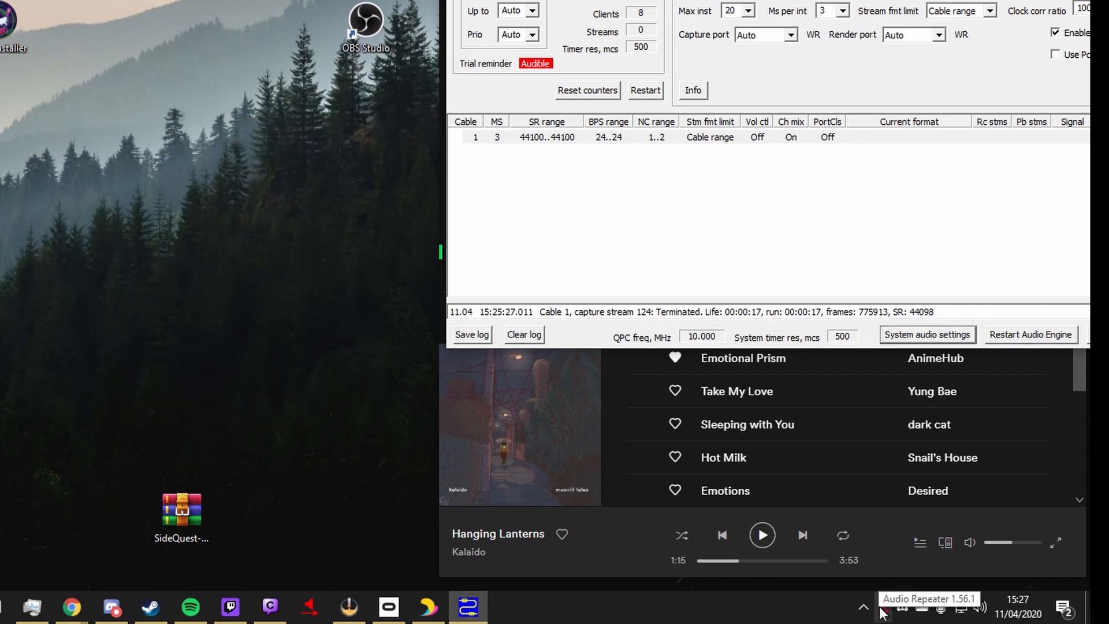
click(928, 599)
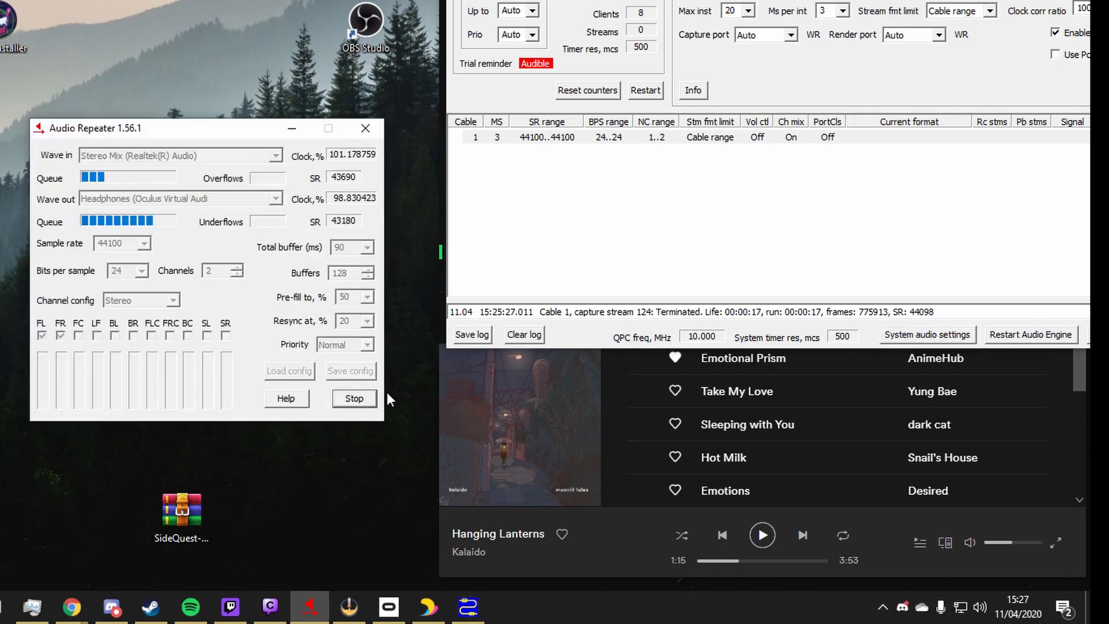
click(354, 398)
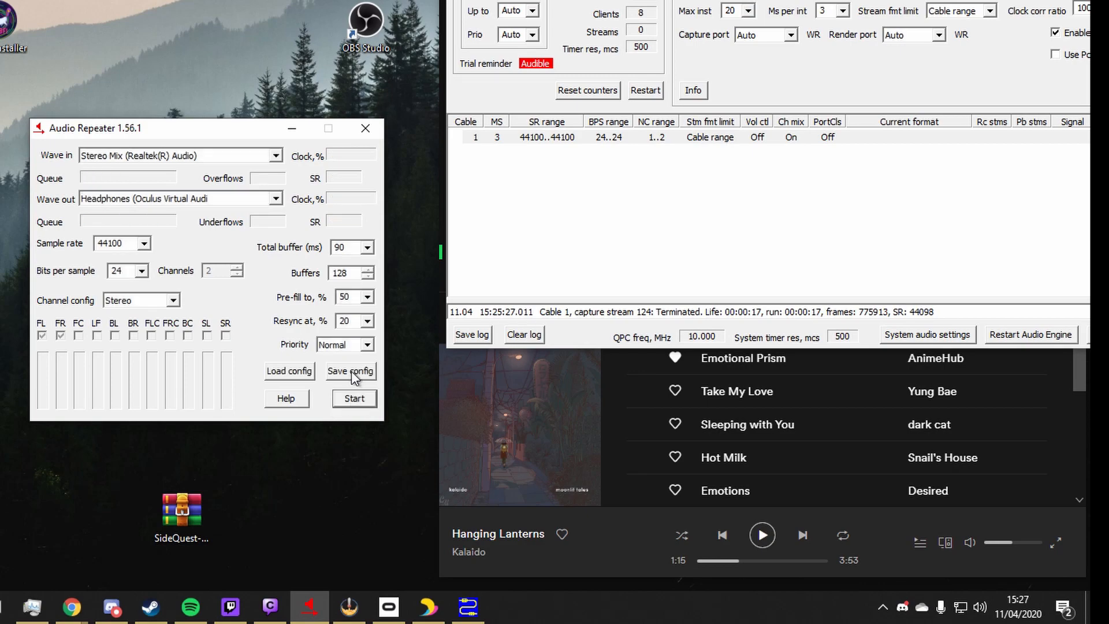
click(350, 370)
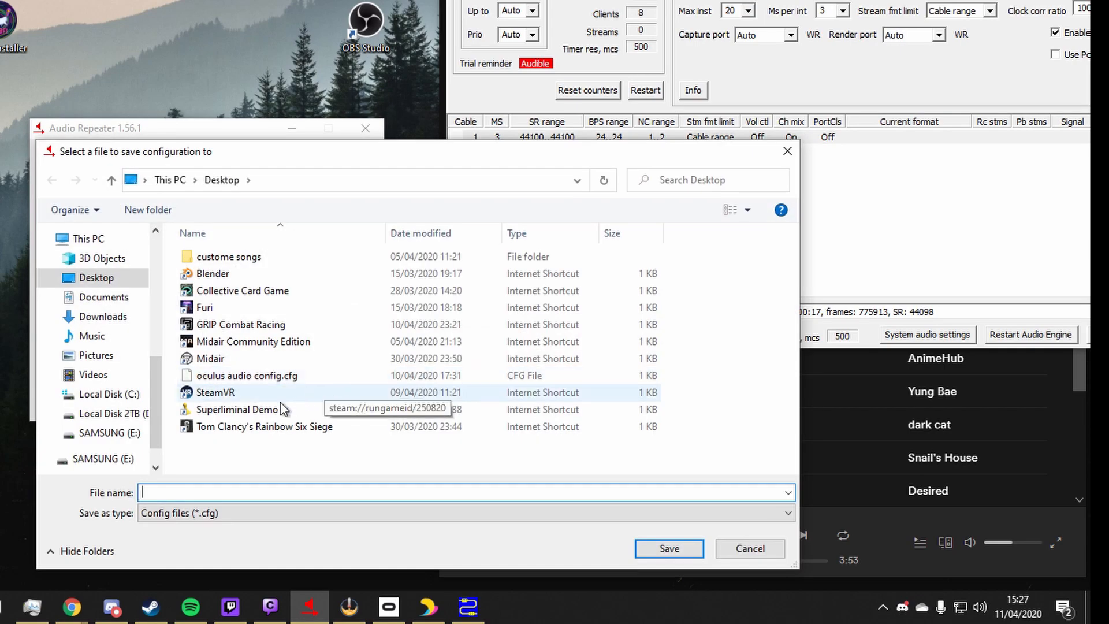
mouse_move(283, 387)
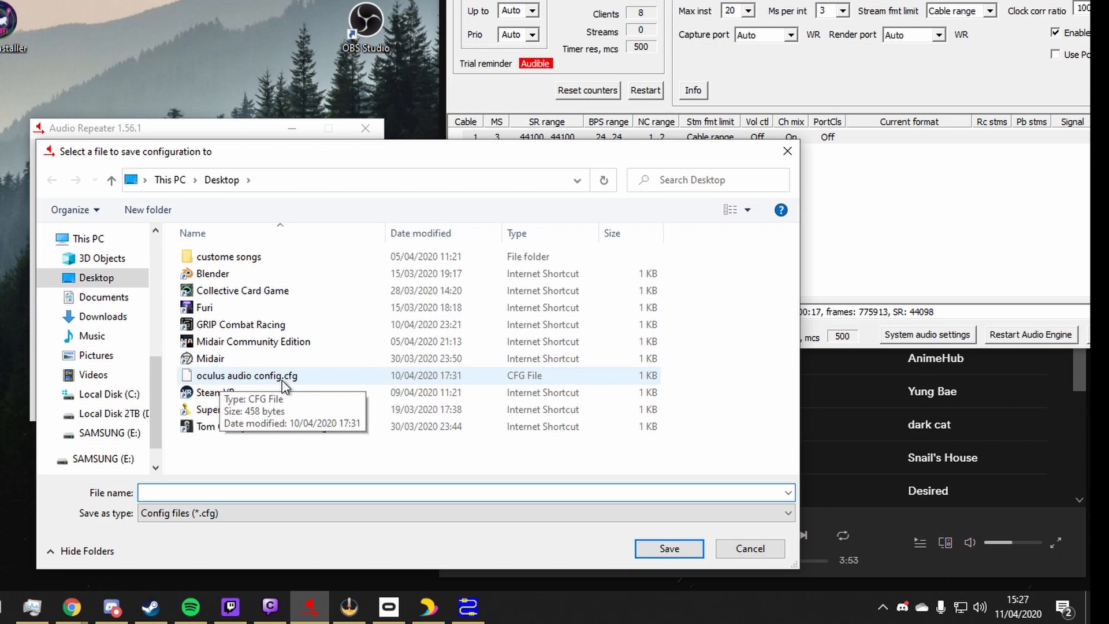
mouse_move(360, 386)
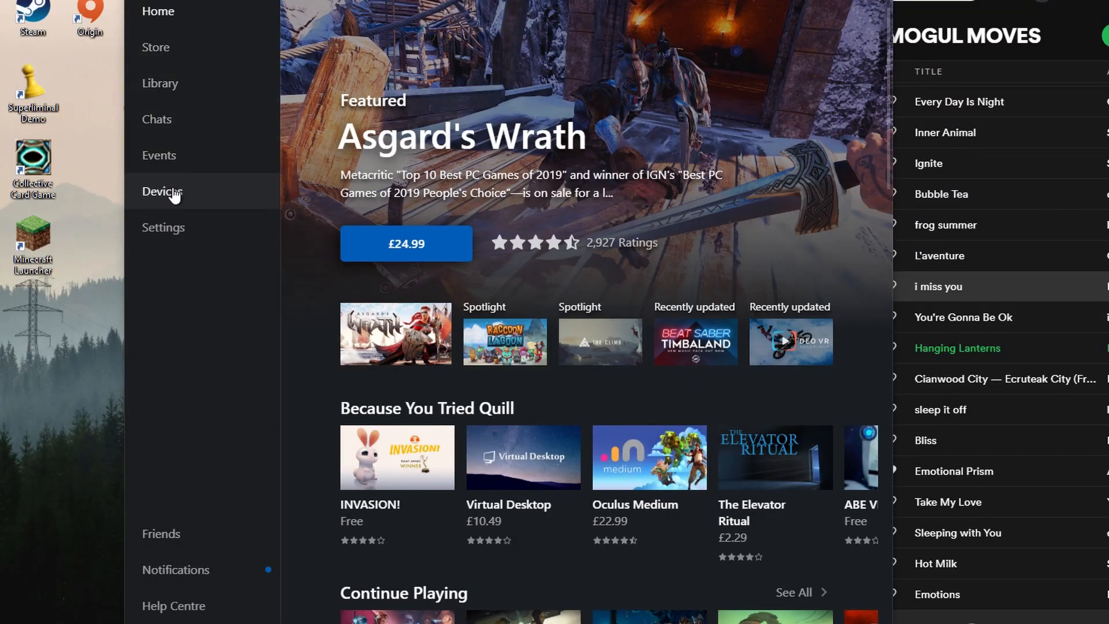
Open the Quest and Touch settings under Oculus Devices.
click(161, 191)
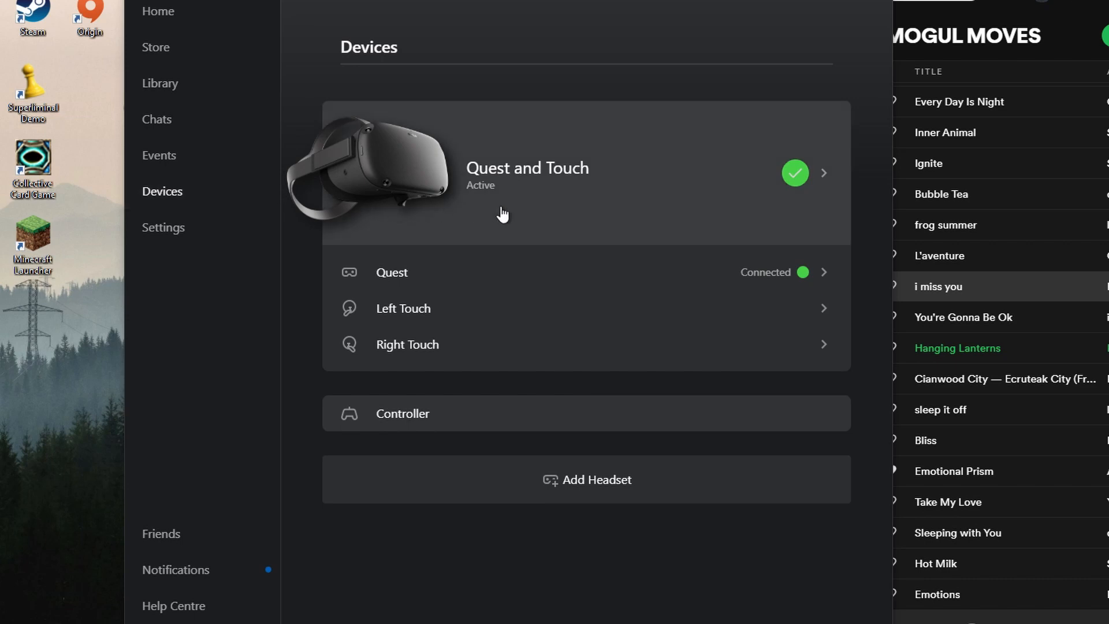
click(823, 172)
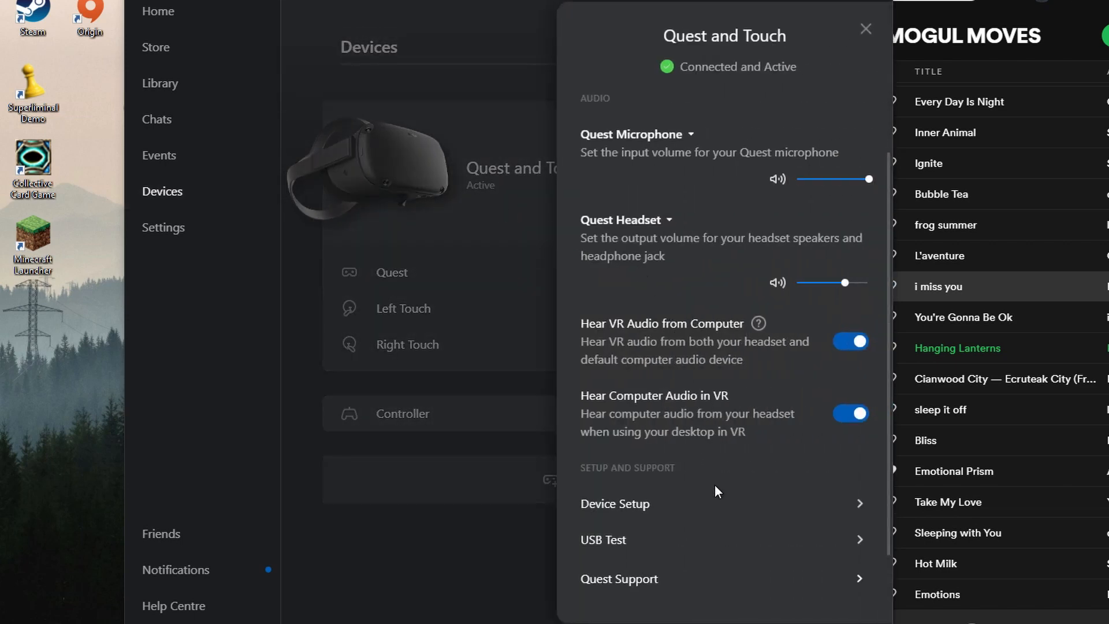
mouse_move(631, 224)
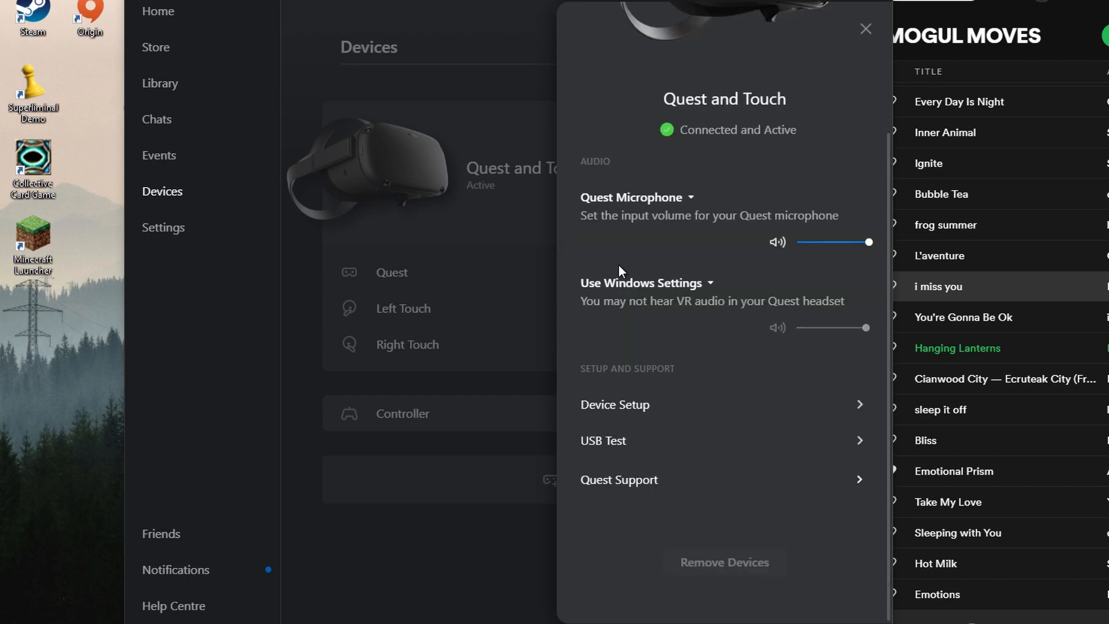
mouse_move(700, 297)
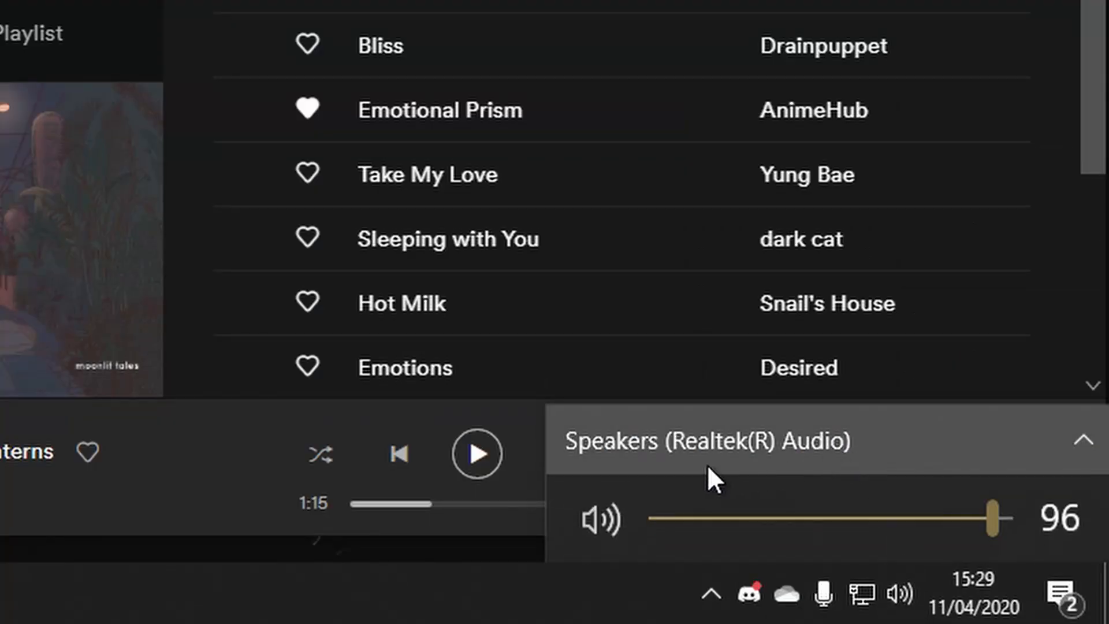
mouse_move(604, 474)
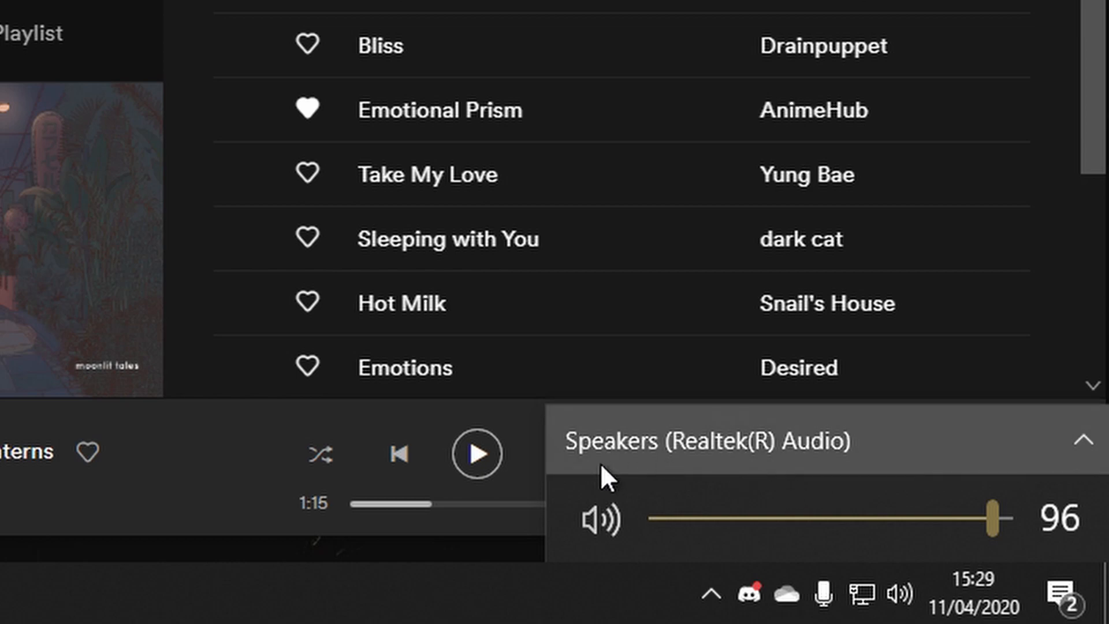
mouse_move(781, 479)
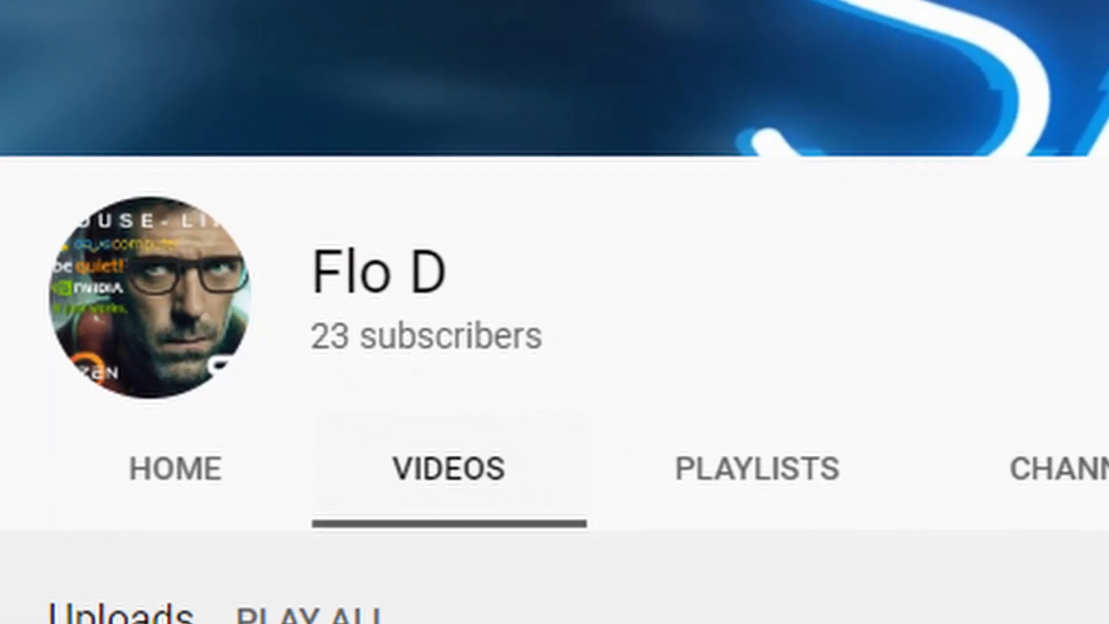
scroll(down, 3)
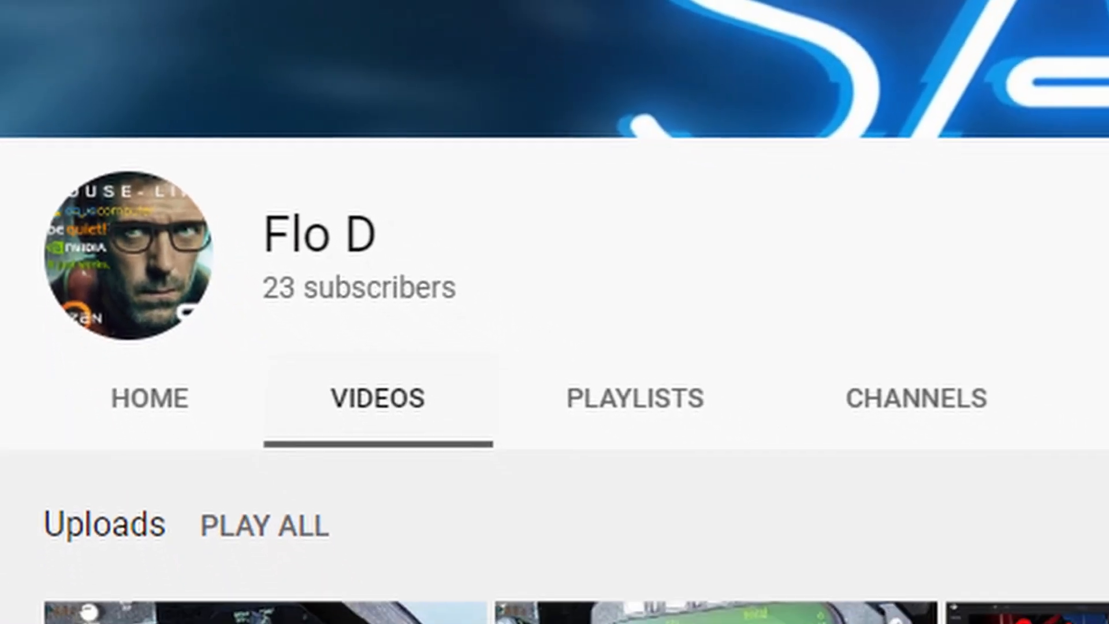
scroll(down, 3)
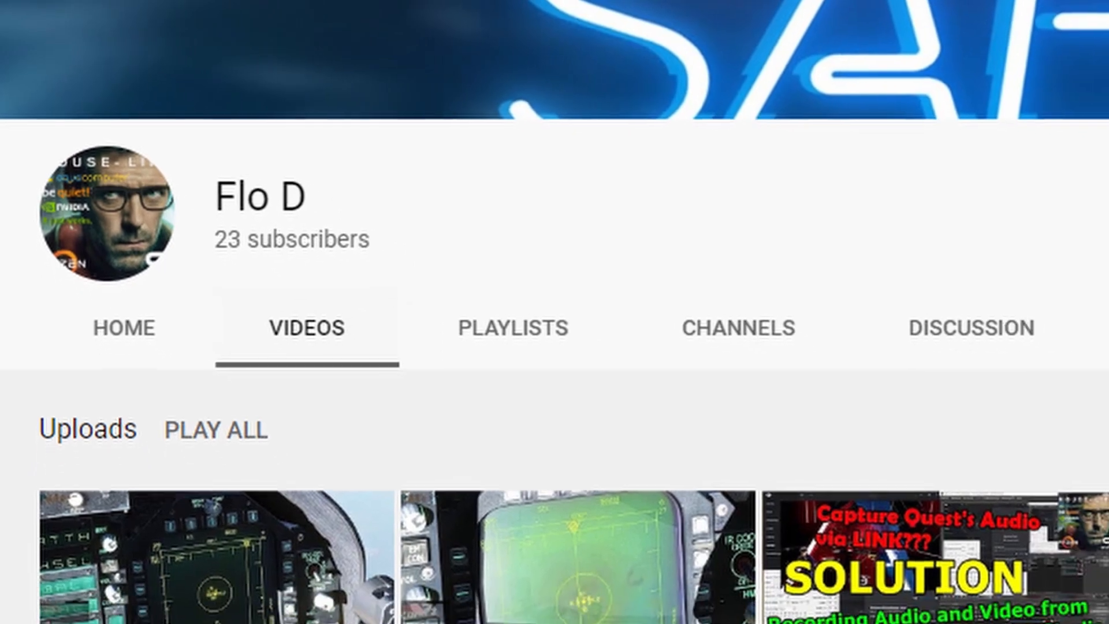